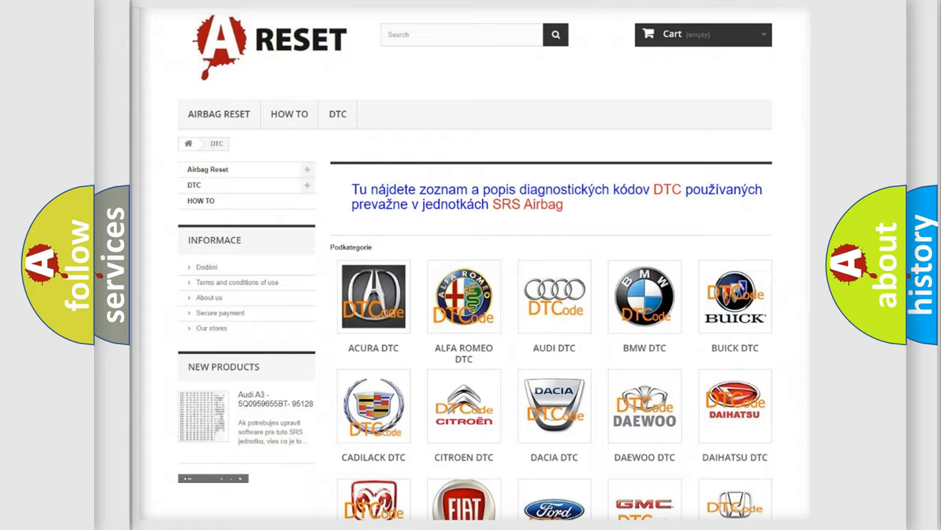
Step: Scroll through the GMC subcategory list of B-codes on airbagreset.sk
{"action": "scroll", "scroll_direction": "down", "scroll_amount": 3}
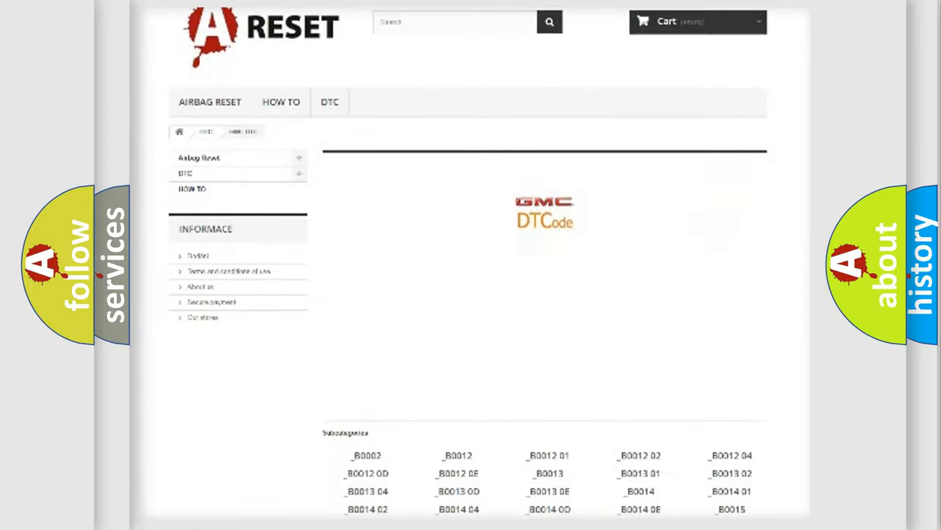
{"action": "scroll", "scroll_direction": "down", "scroll_amount": 3}
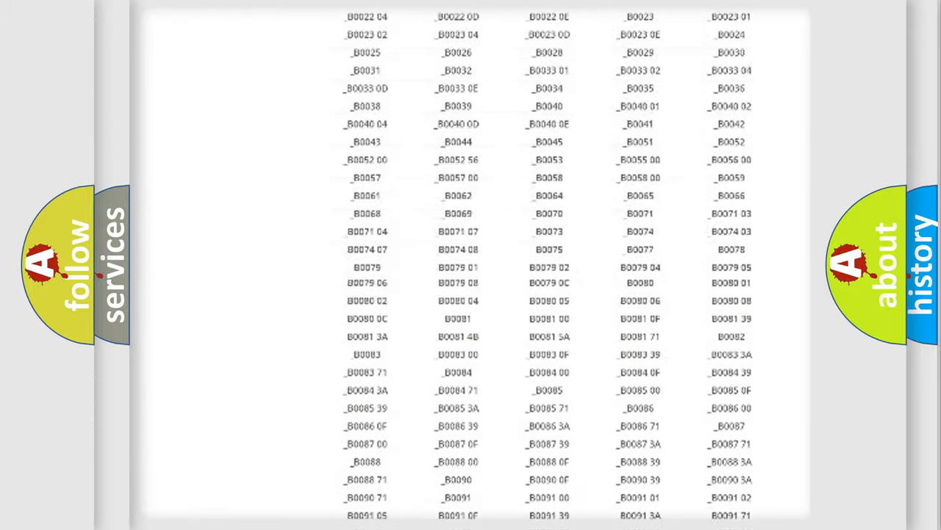
{"action": "scroll", "scroll_direction": "up", "scroll_amount": 3}
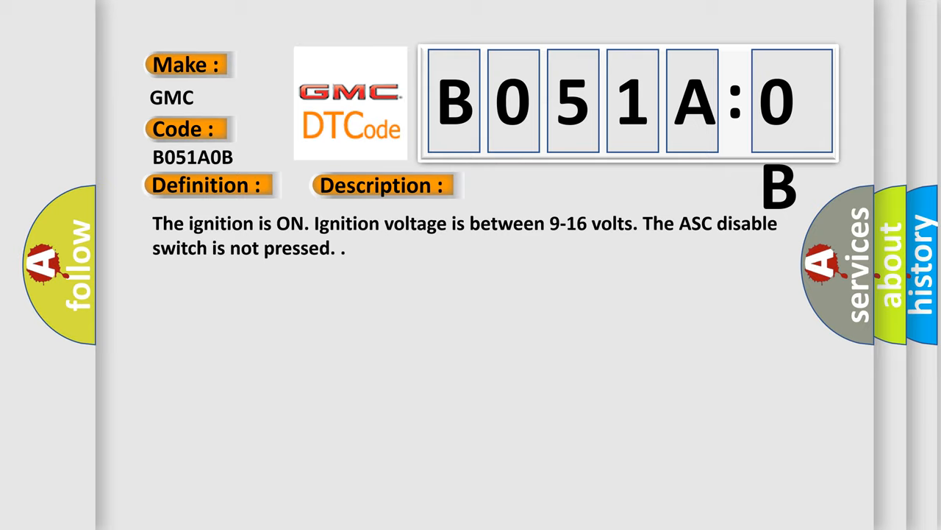
Step: Advance the B051A0B slide to its Cause panel: motor control circuits shorted together
{"action": "left_click", "coordinate": [542, 186]}
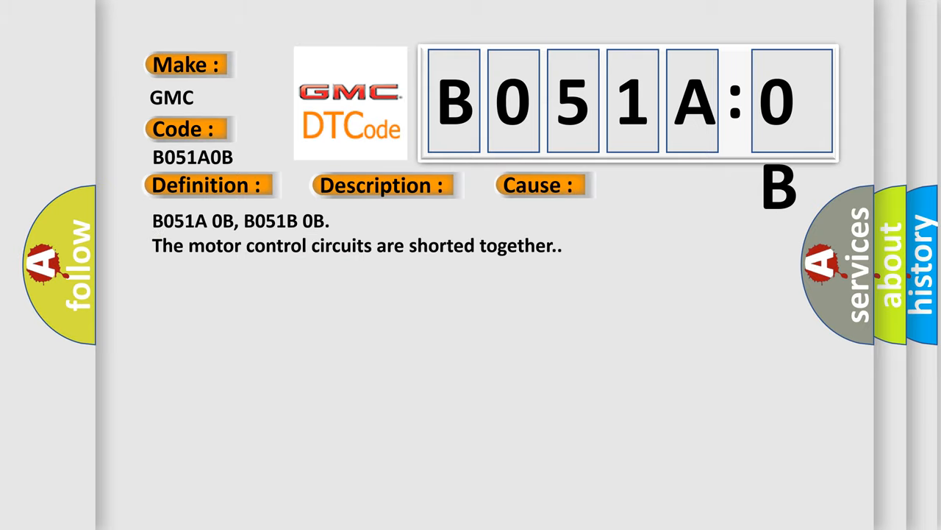